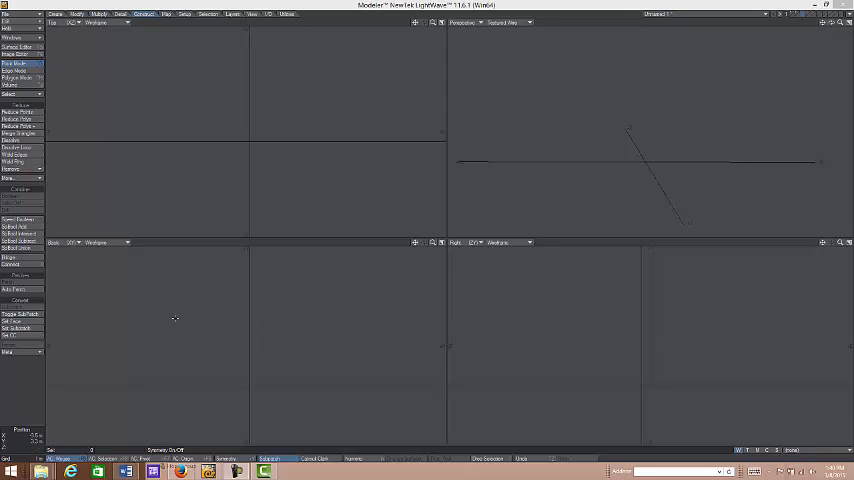
mouse_move(232, 264)
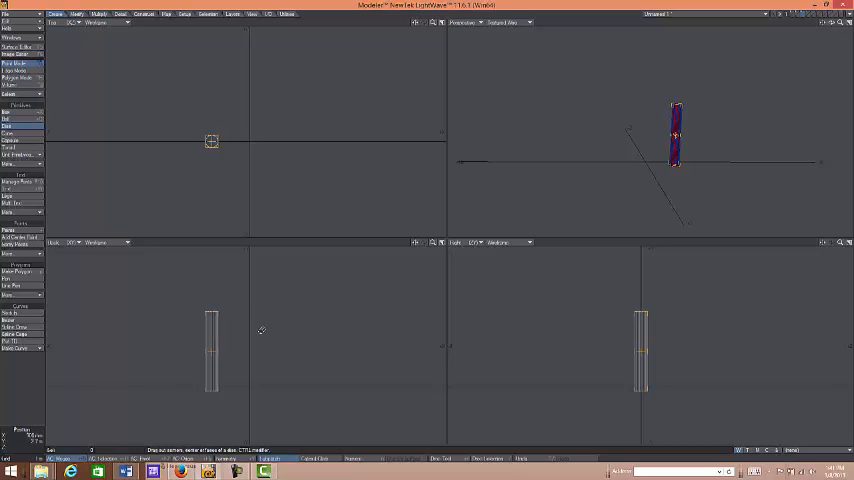
mouse_move(260, 320)
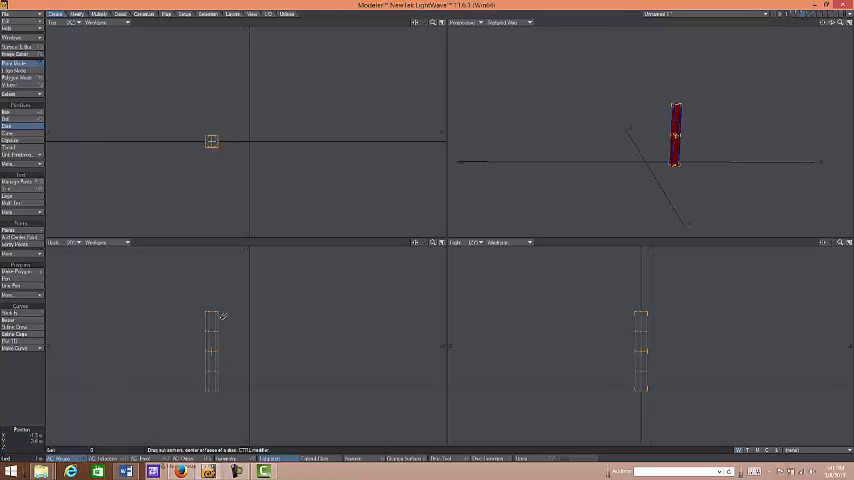
mouse_move(236, 376)
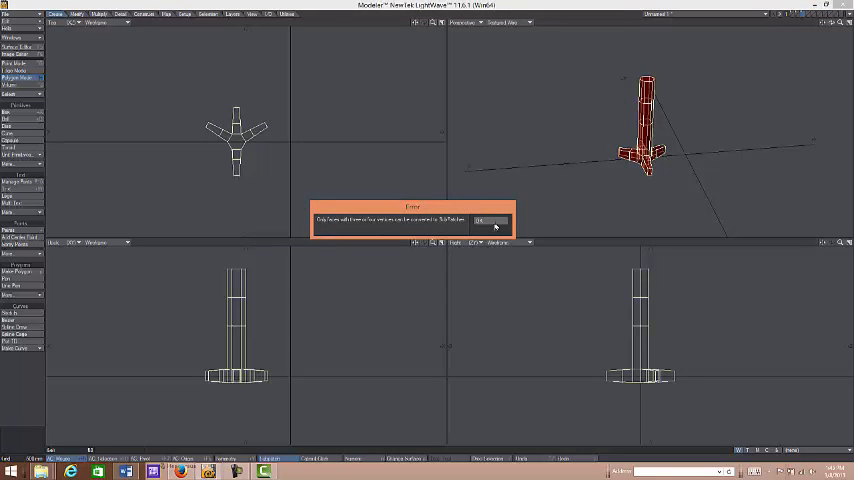
Dismiss the warning and subdivide the leg and toes into a denser mesh
left_click(478, 220)
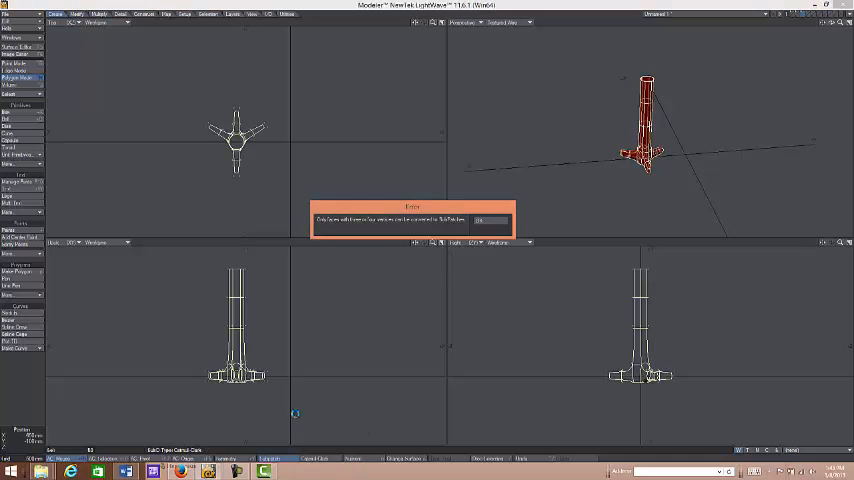
left_click(478, 220)
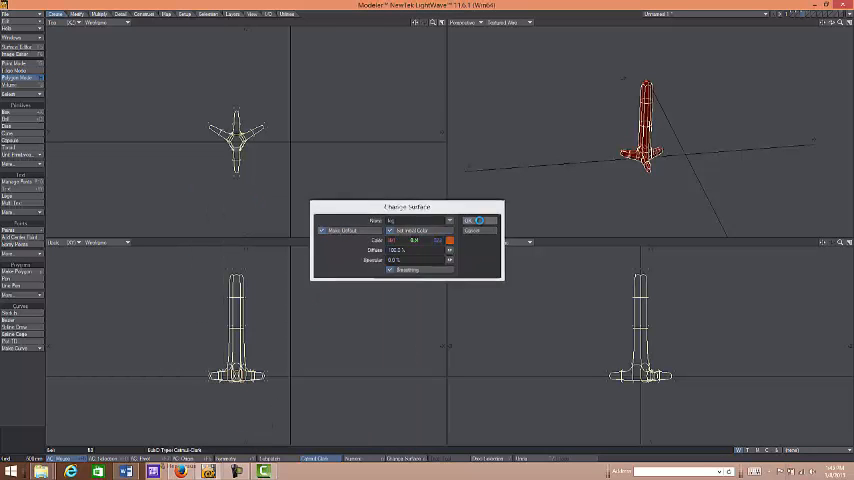
Assign an orange surface to the whole bird leg via Change Surface
left_click(470, 220)
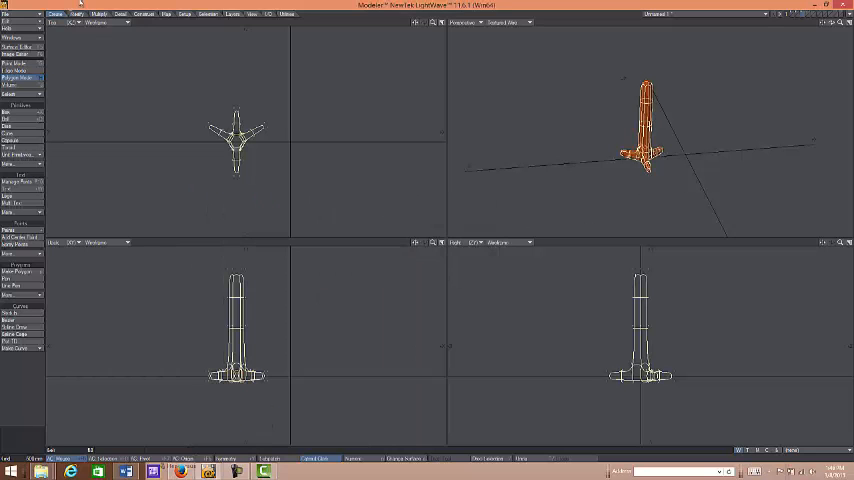